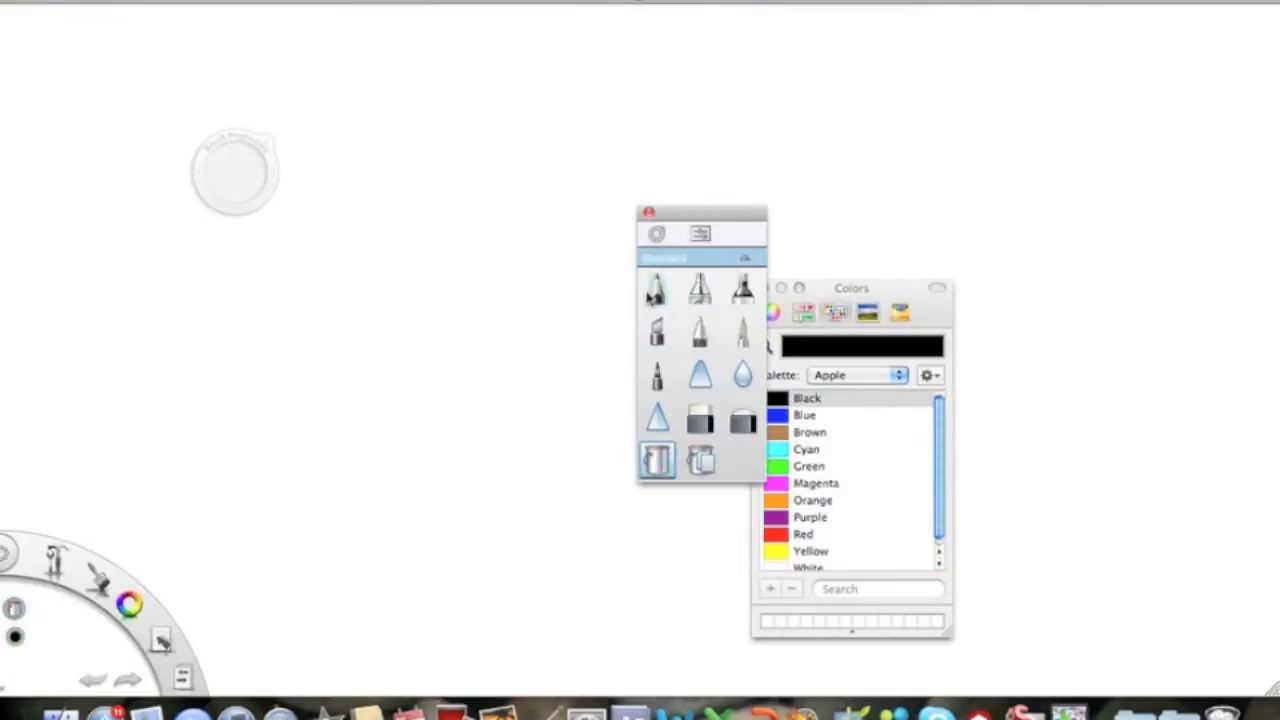
# Choose black and the Pencil brush, showing its 28/2.7 hardness/size settings
pyautogui.doubleClick(656, 287)
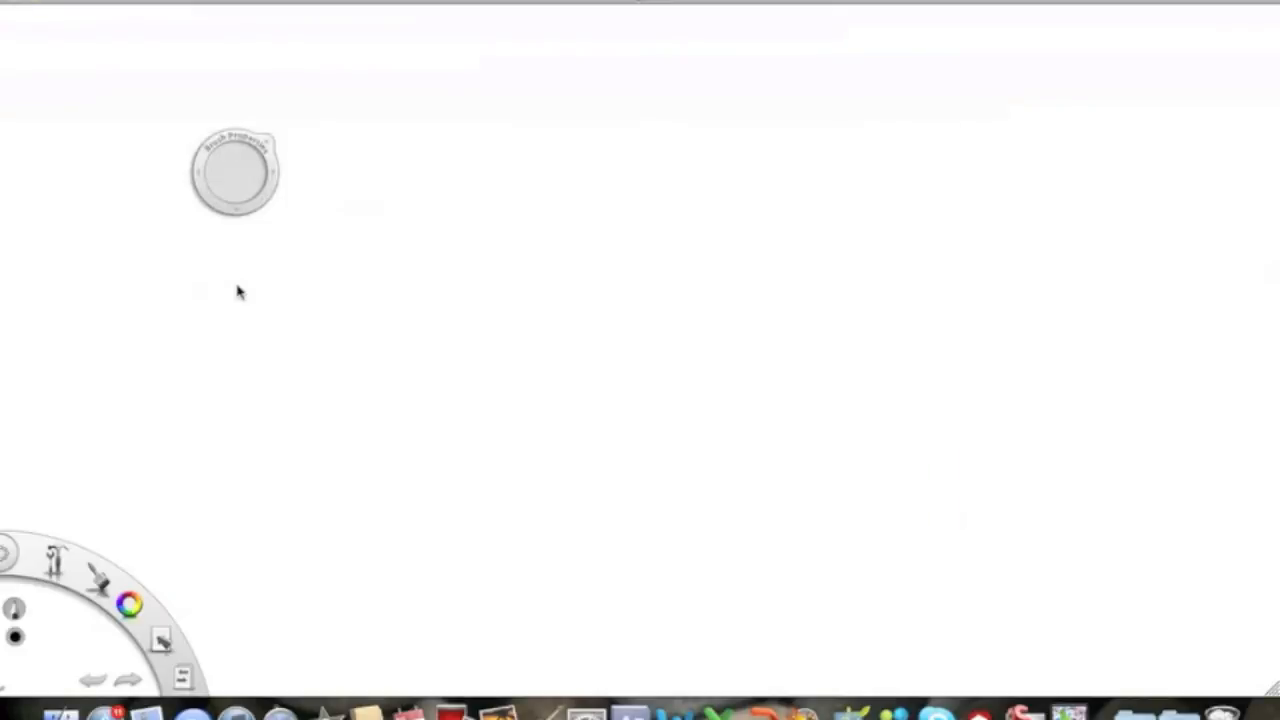
pyautogui.moveTo(240, 290); pyautogui.dragTo(710, 415)
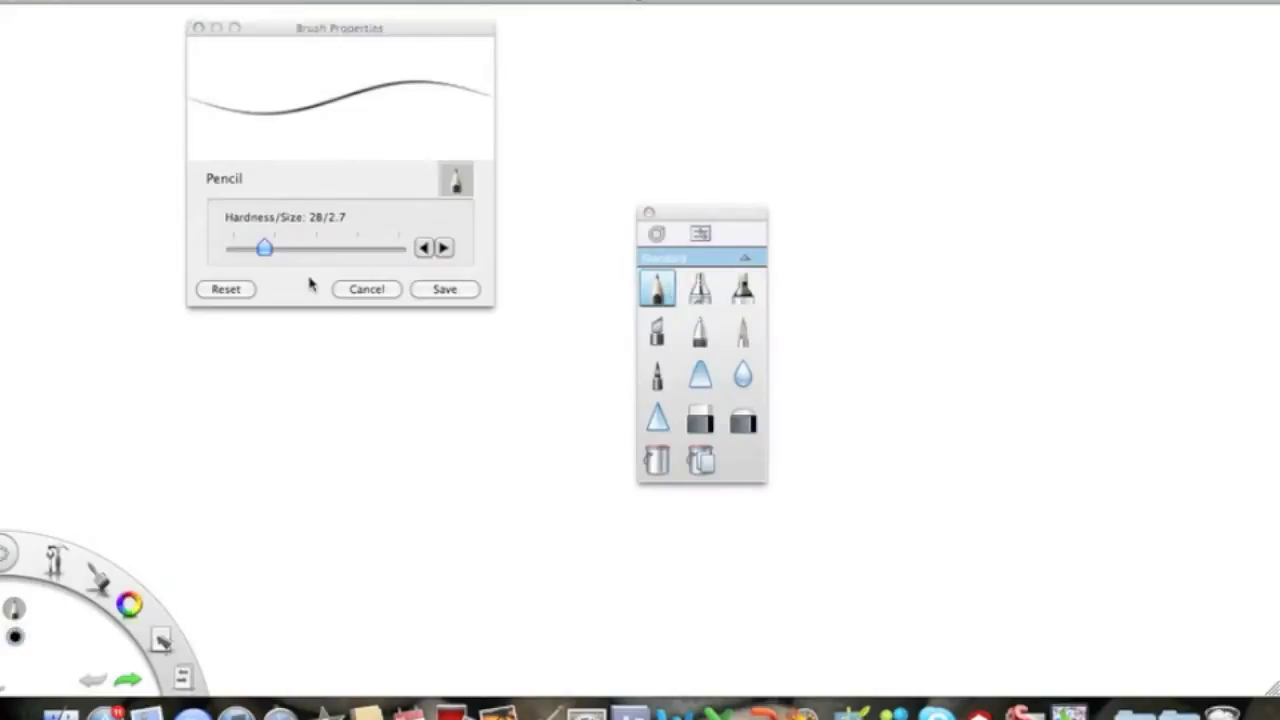
# Raise the pencil's hardness/size to 148/14 and save it for thick strokes
pyautogui.moveTo(265, 247); pyautogui.dragTo(398, 247)
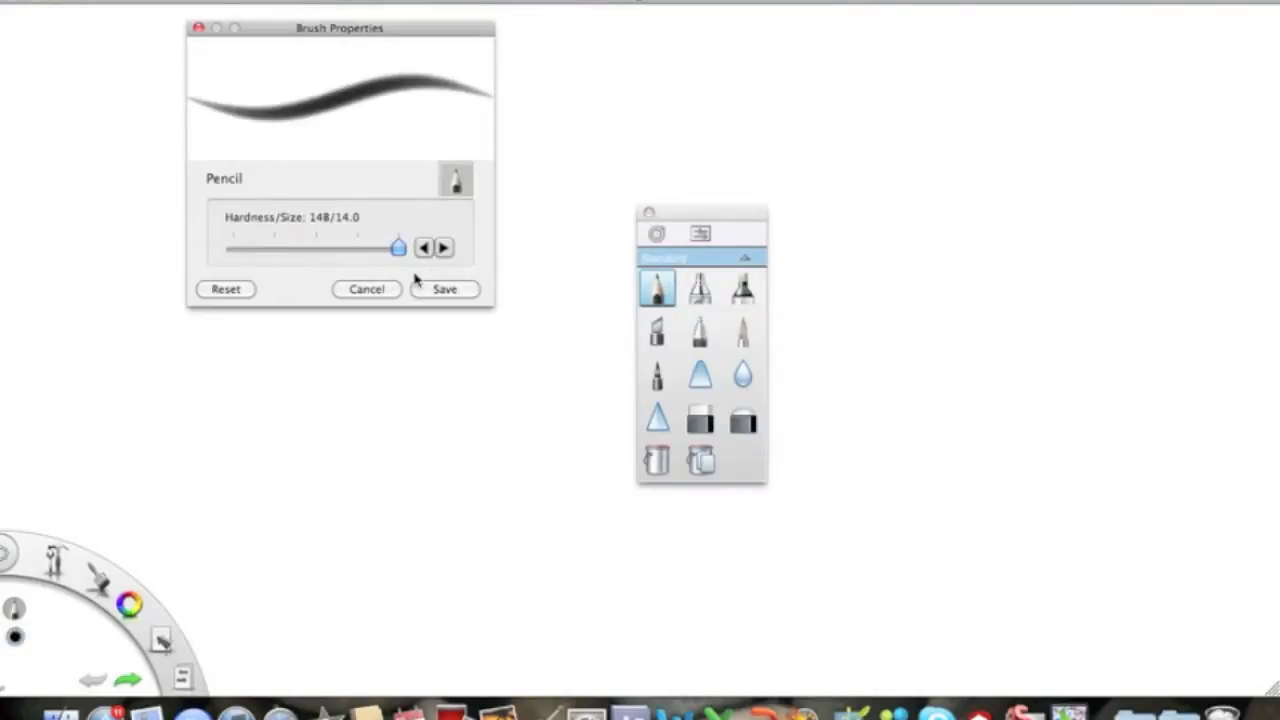
pyautogui.click(197, 27)
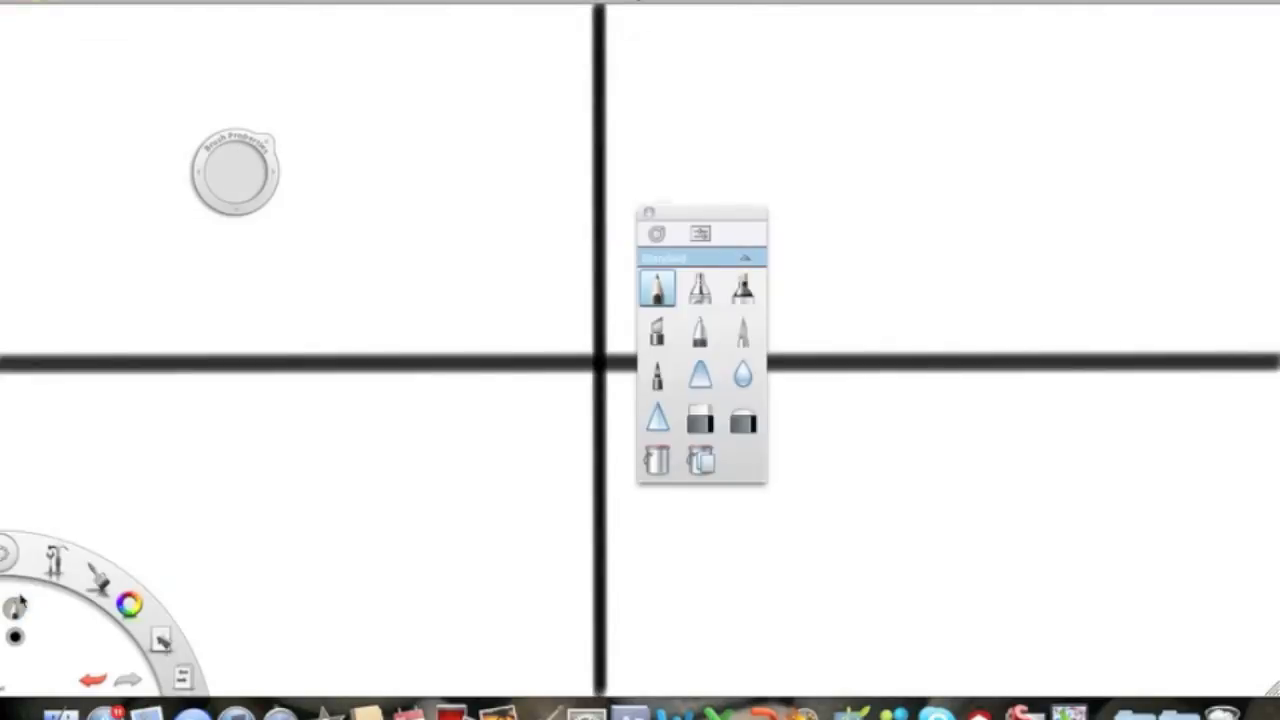
# Erase the cross's centre with the Hard Eraser at size 128, then return to the pencil
pyautogui.click(700, 417)
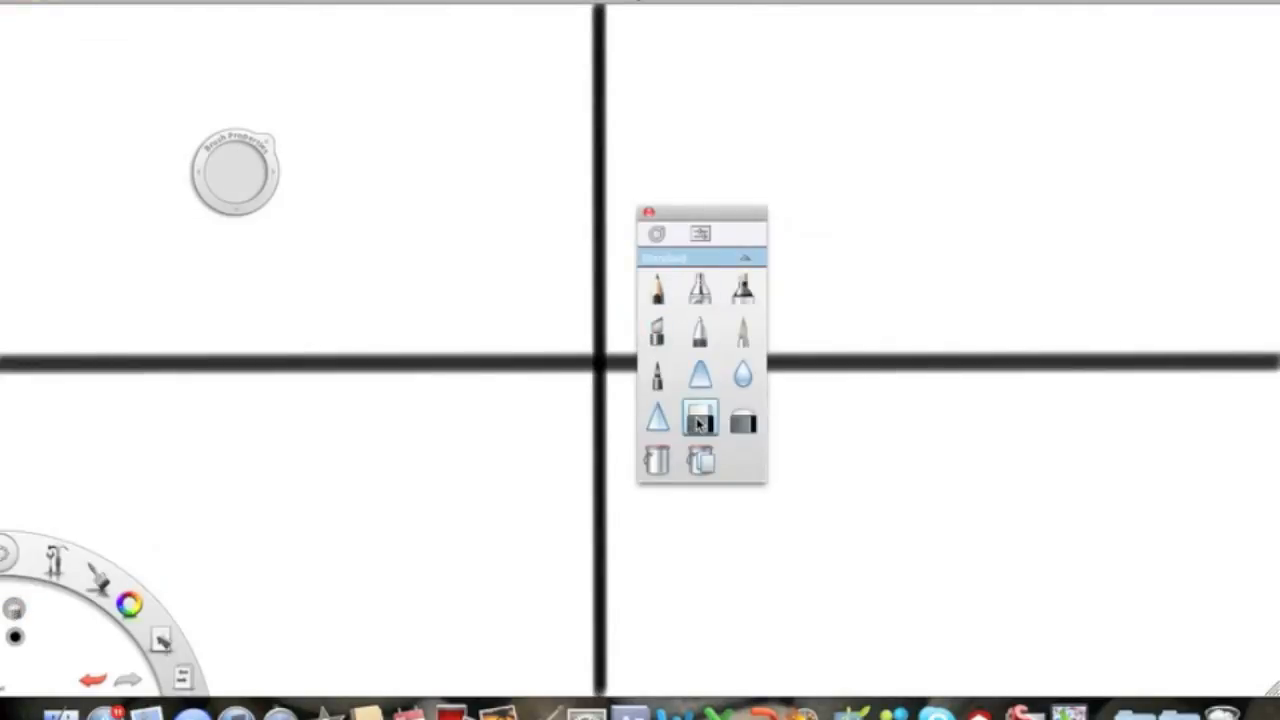
pyautogui.doubleClick(699, 417)
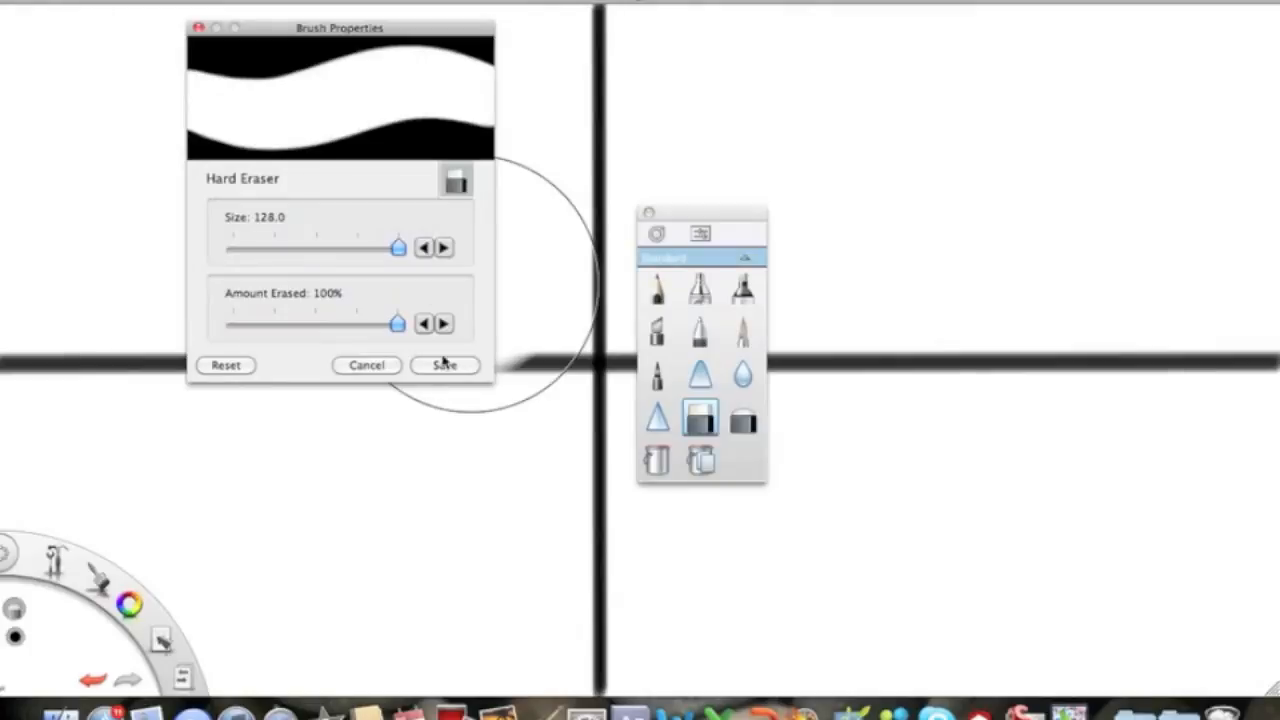
pyautogui.click(444, 364)
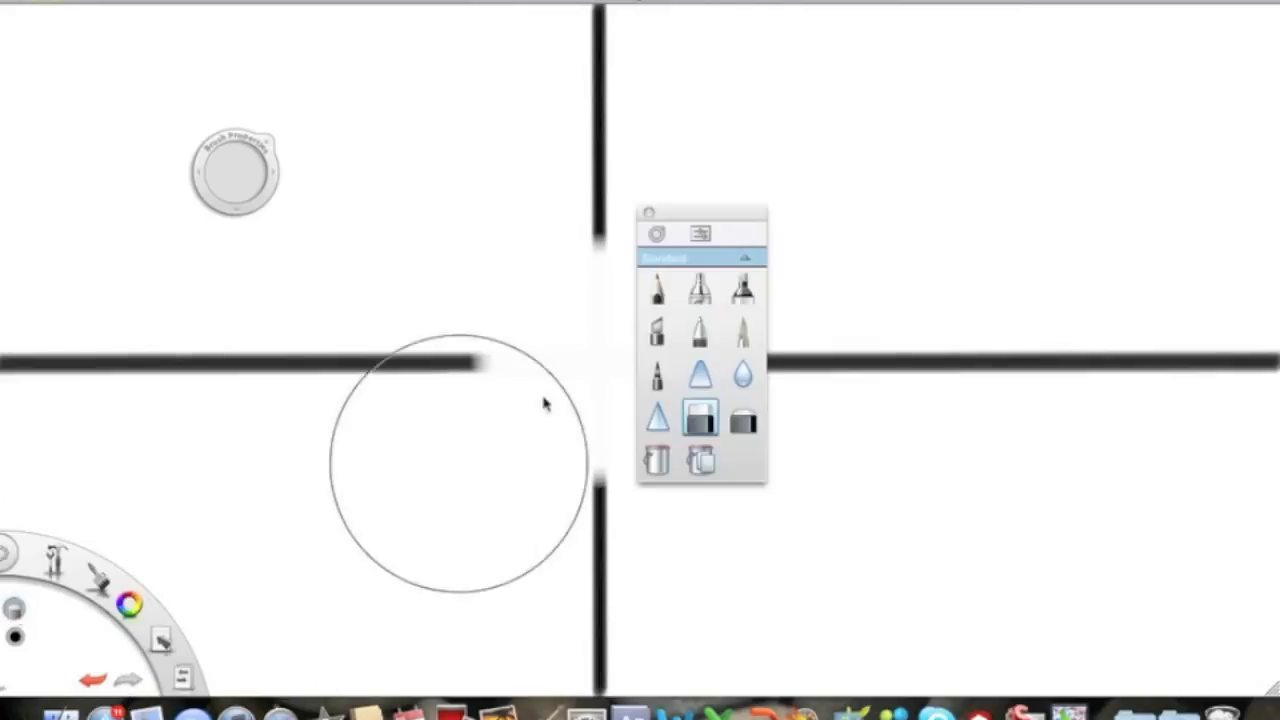
pyautogui.click(657, 288)
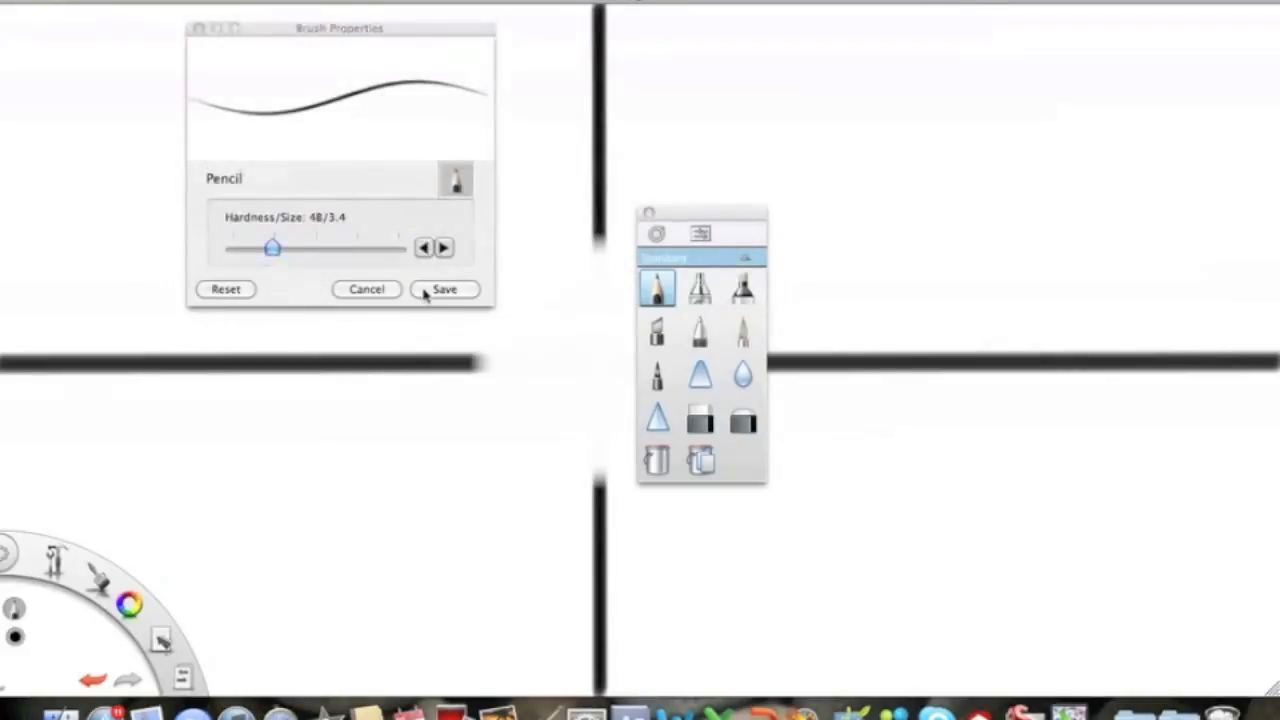
# Save the thinner pencil size of 48/3.4 for the centre lines
pyautogui.click(444, 289)
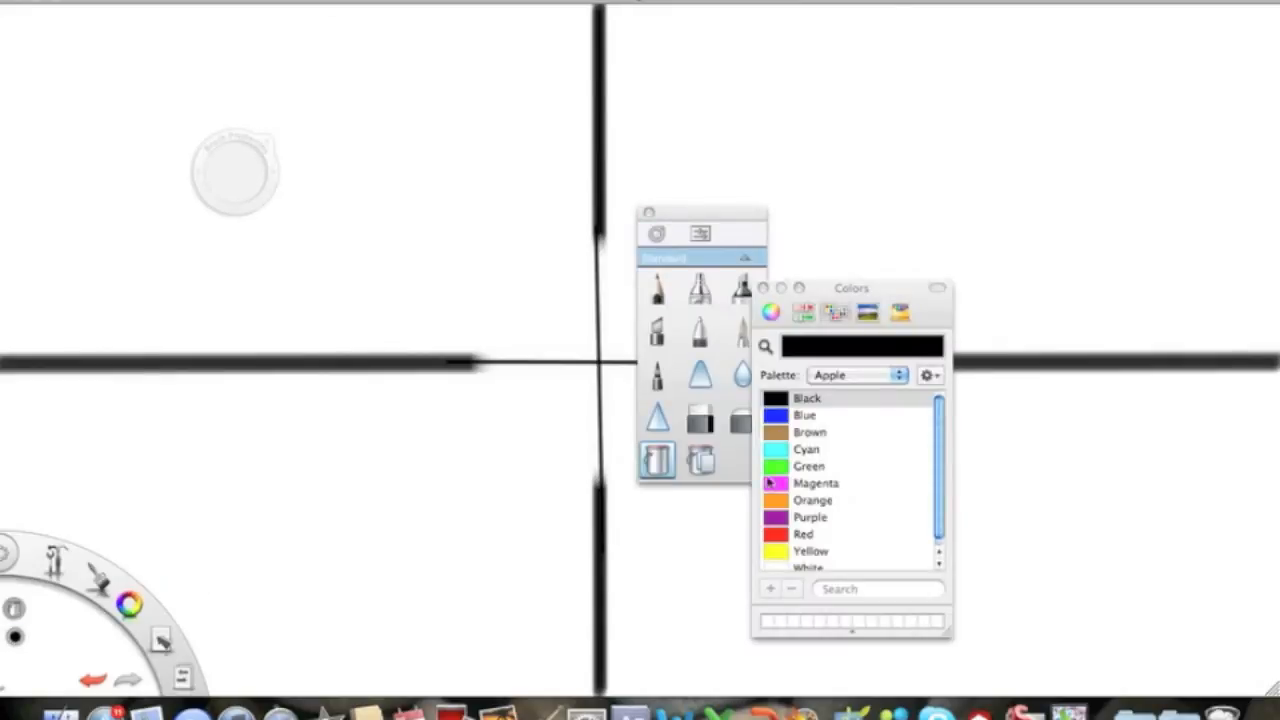
# Fill the background green and save the image as hi2 TIFF on the Desktop
pyautogui.click(808, 466)
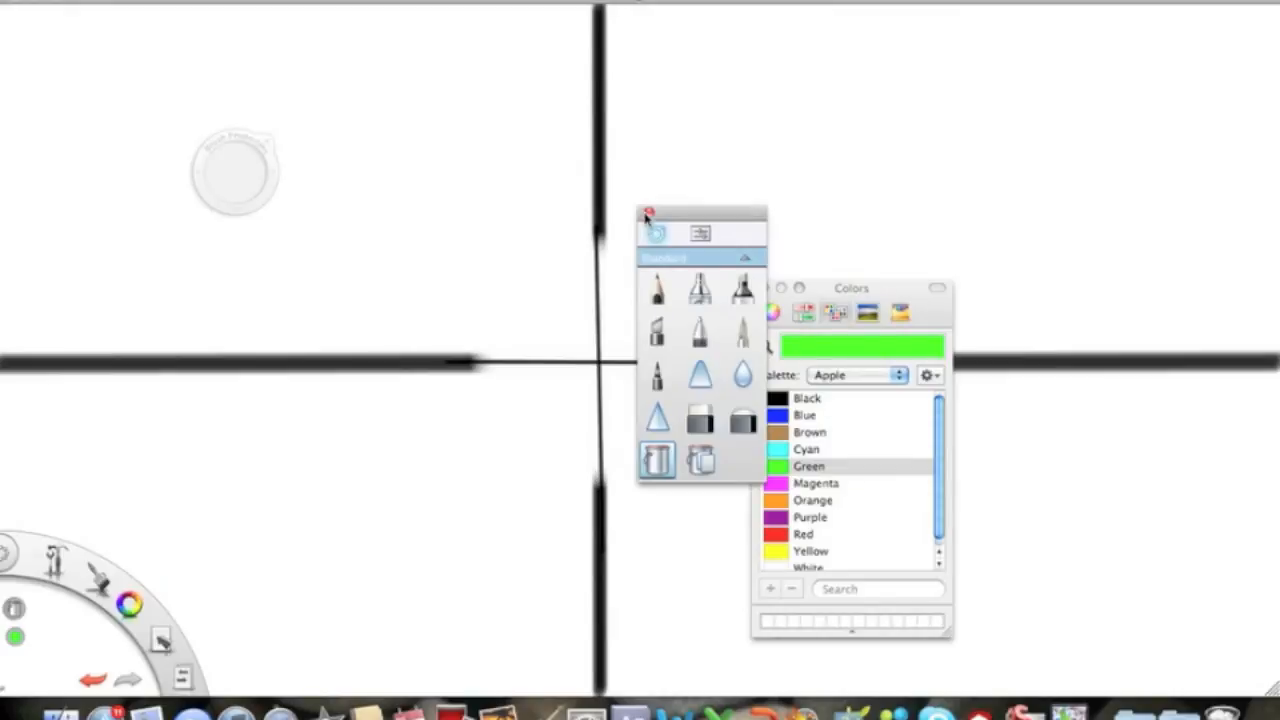
pyautogui.click(648, 209)
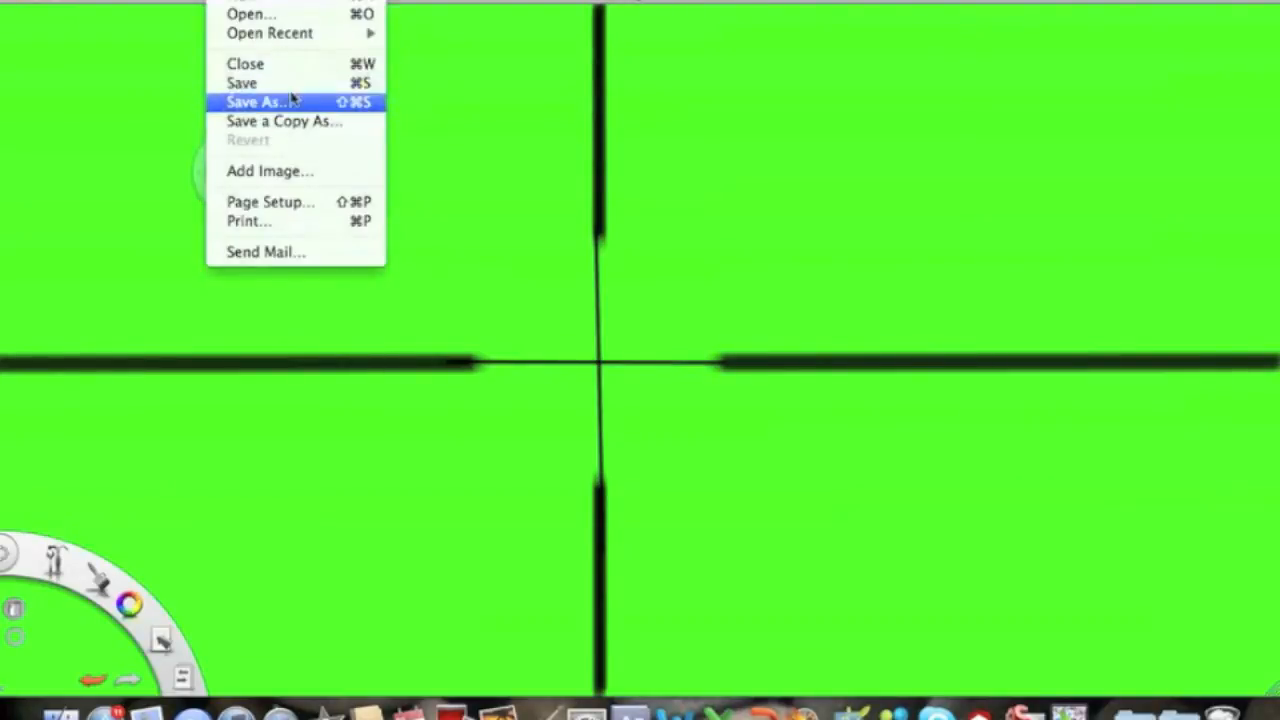
pyautogui.click(258, 102)
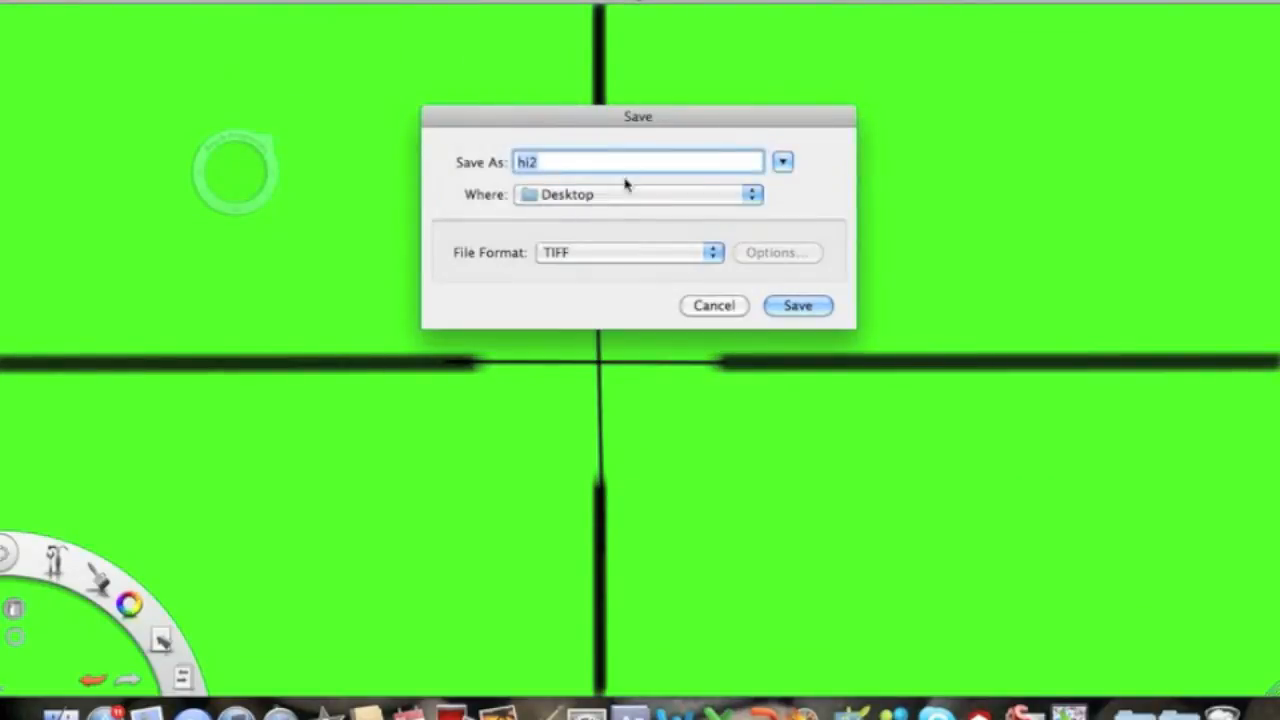
pyautogui.click(797, 305)
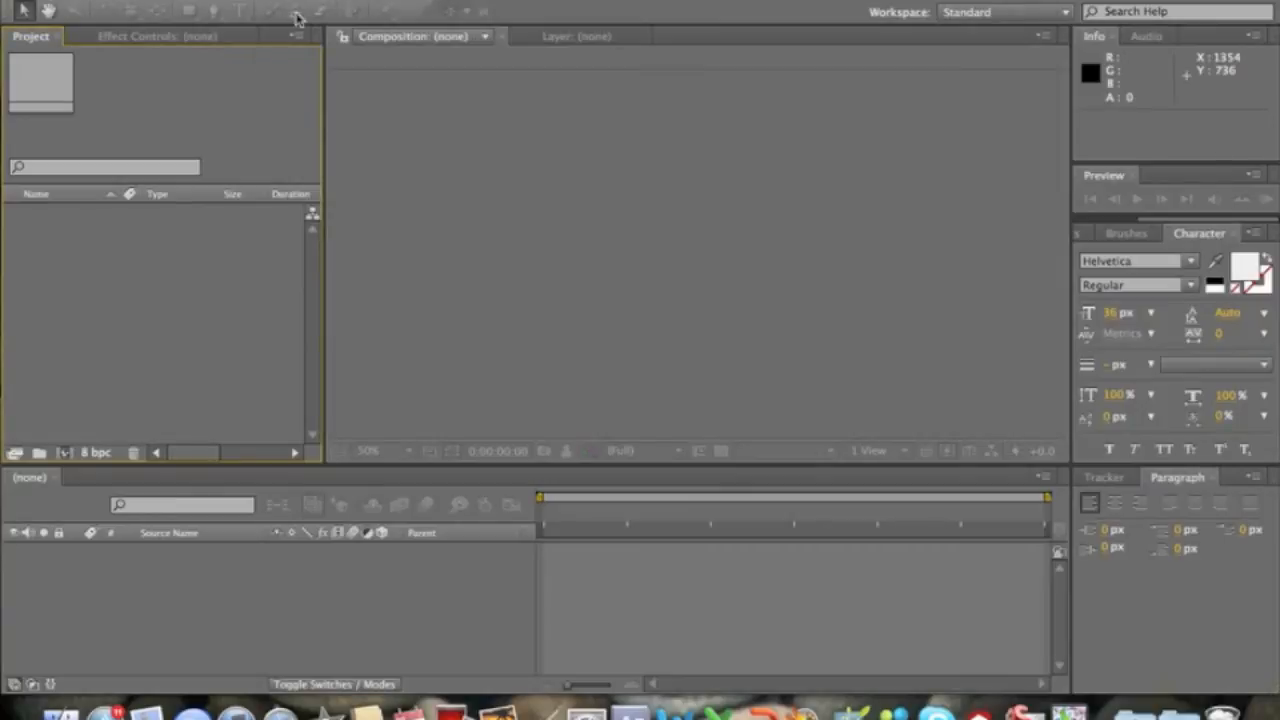
# Import hi2.tif from the Desktop, accepting its alpha interpretation
pyautogui.click(295, 18)
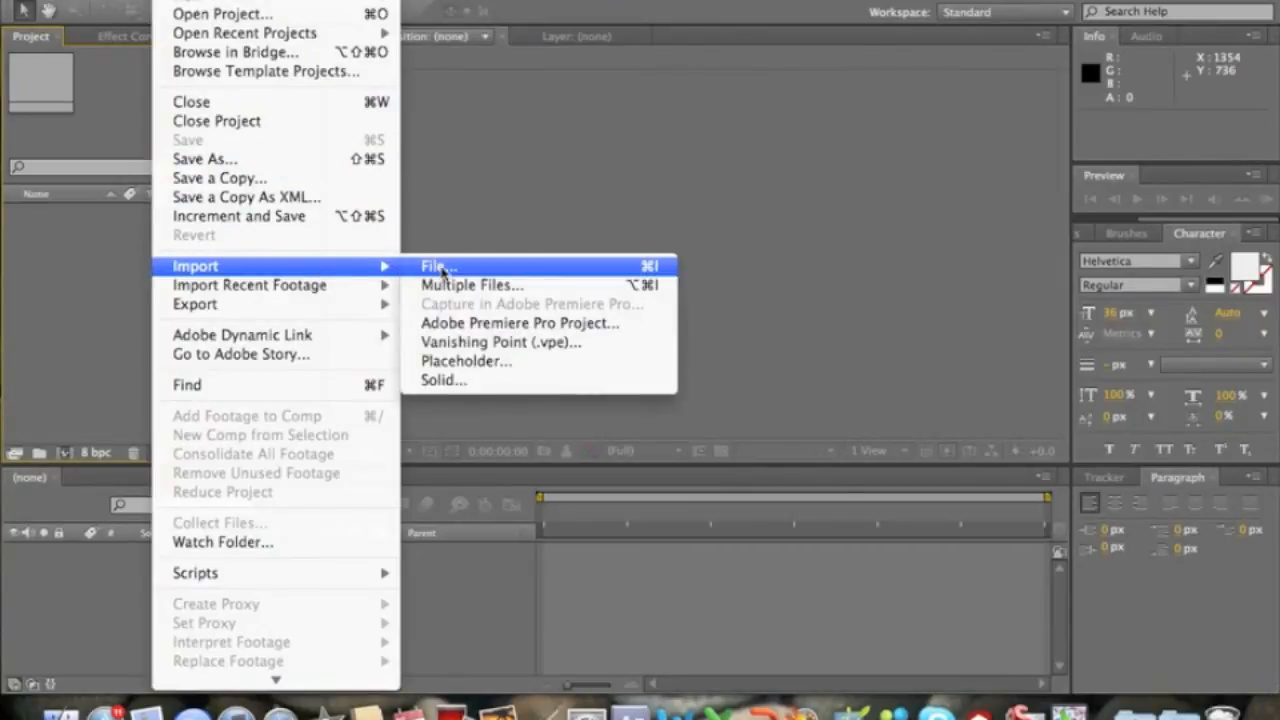
pyautogui.click(435, 266)
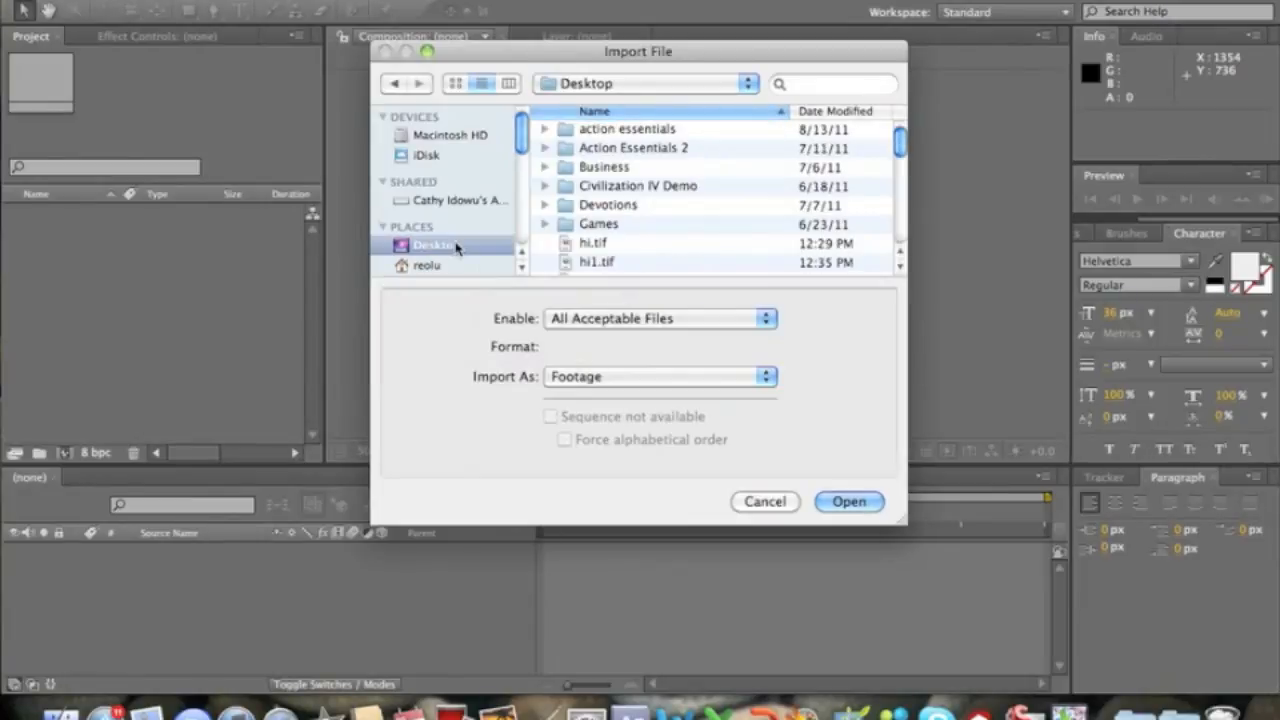
pyautogui.scroll(-3)
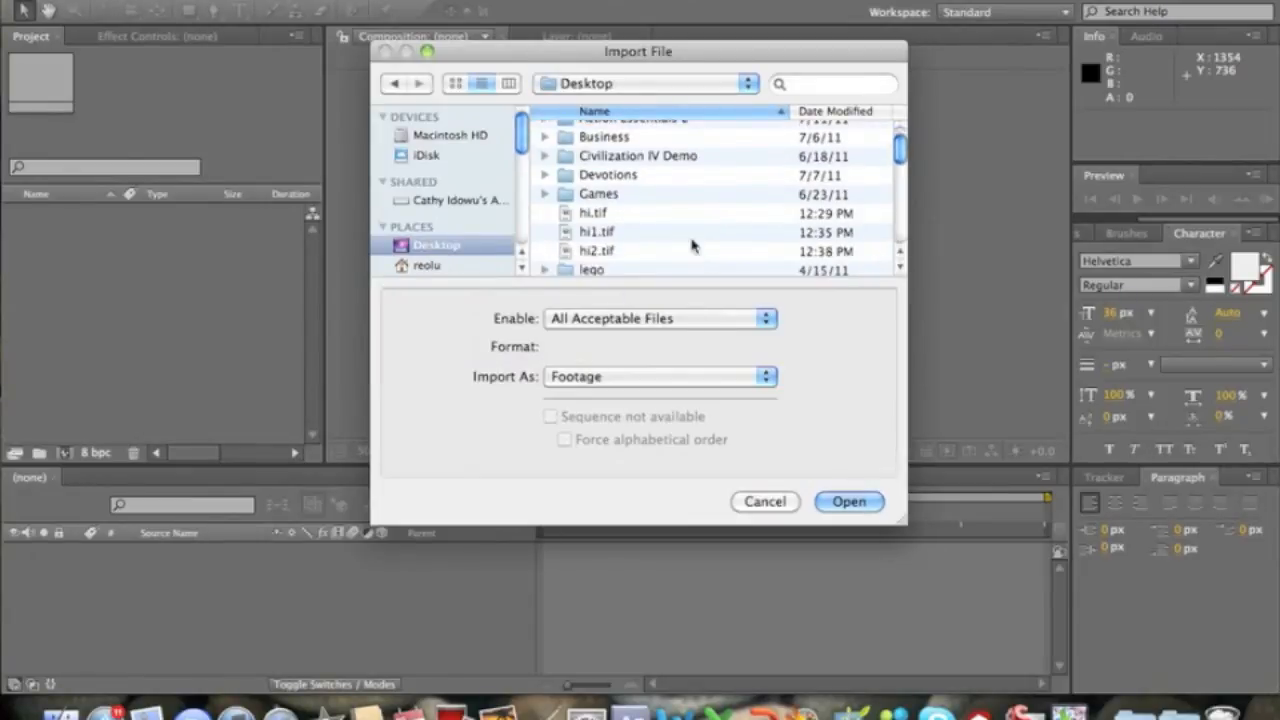
pyautogui.click(848, 501)
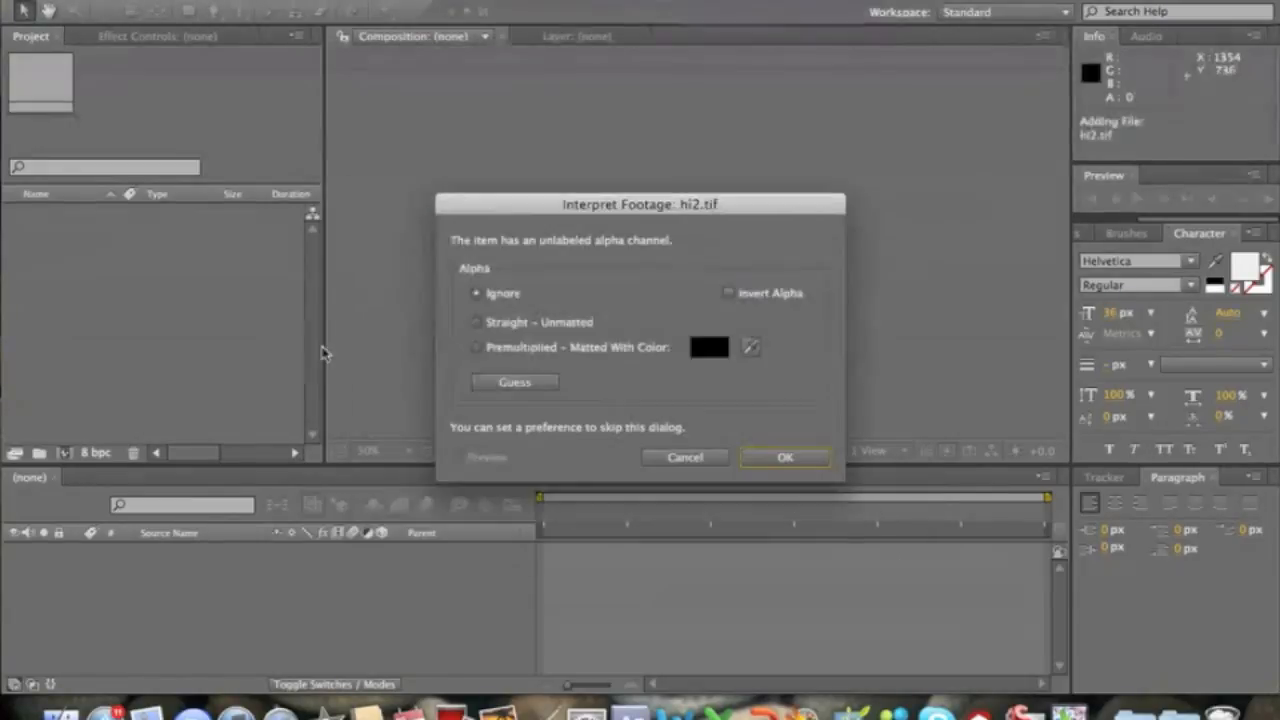
pyautogui.click(784, 457)
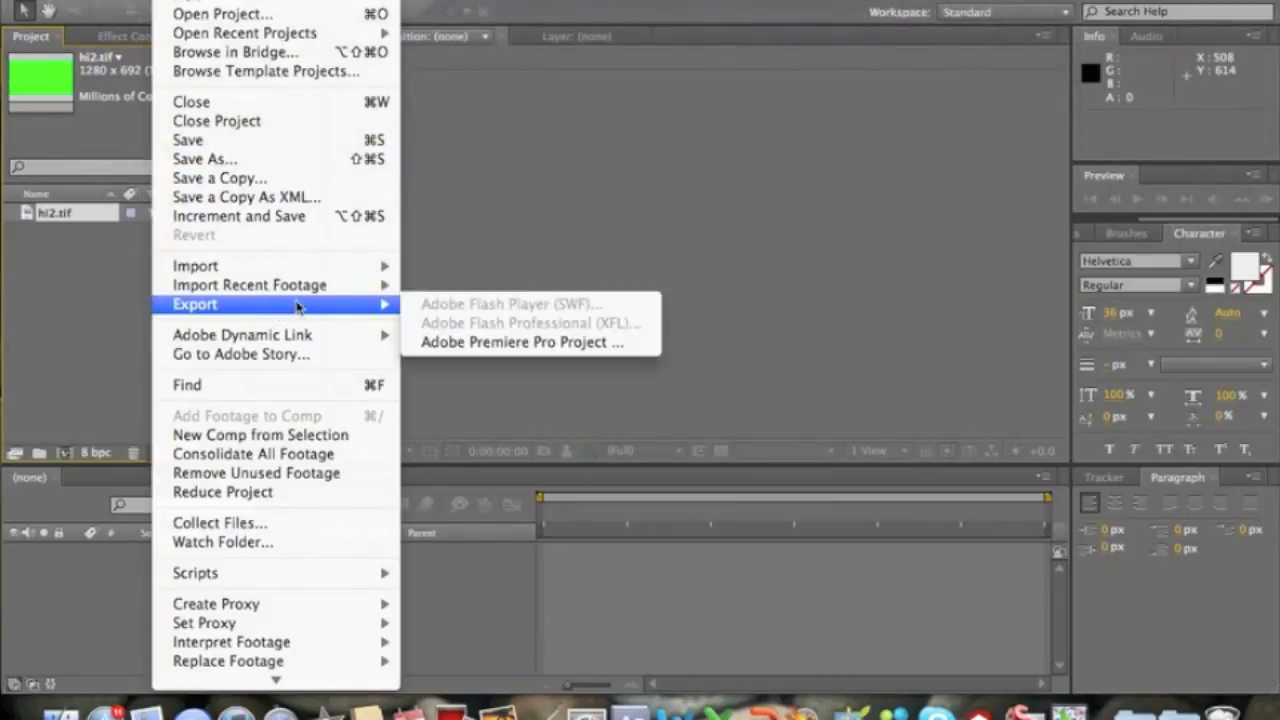
pyautogui.moveTo(249, 284)
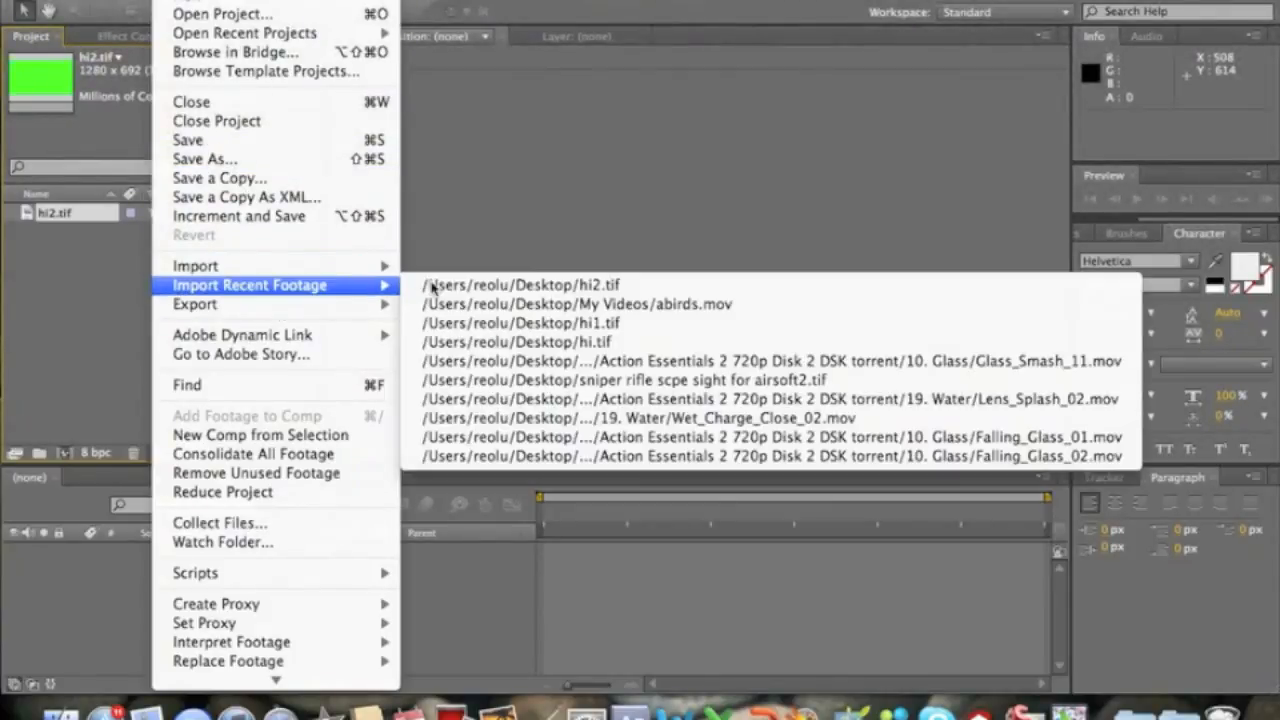
# Import recent abirds.mov and build its composition with hi2.tif layered on top
pyautogui.click(577, 304)
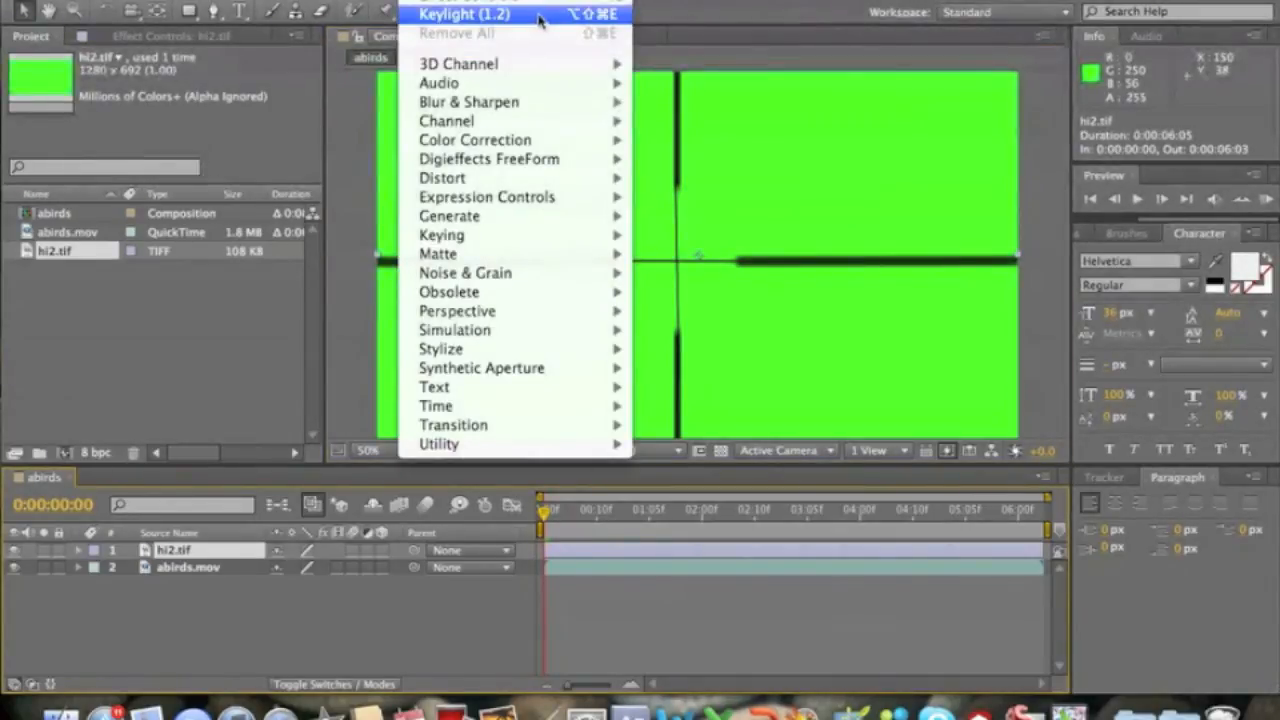
# Apply Keylight to hi2.tif with the canvas green sampled as Screen Colour
pyautogui.click(463, 13)
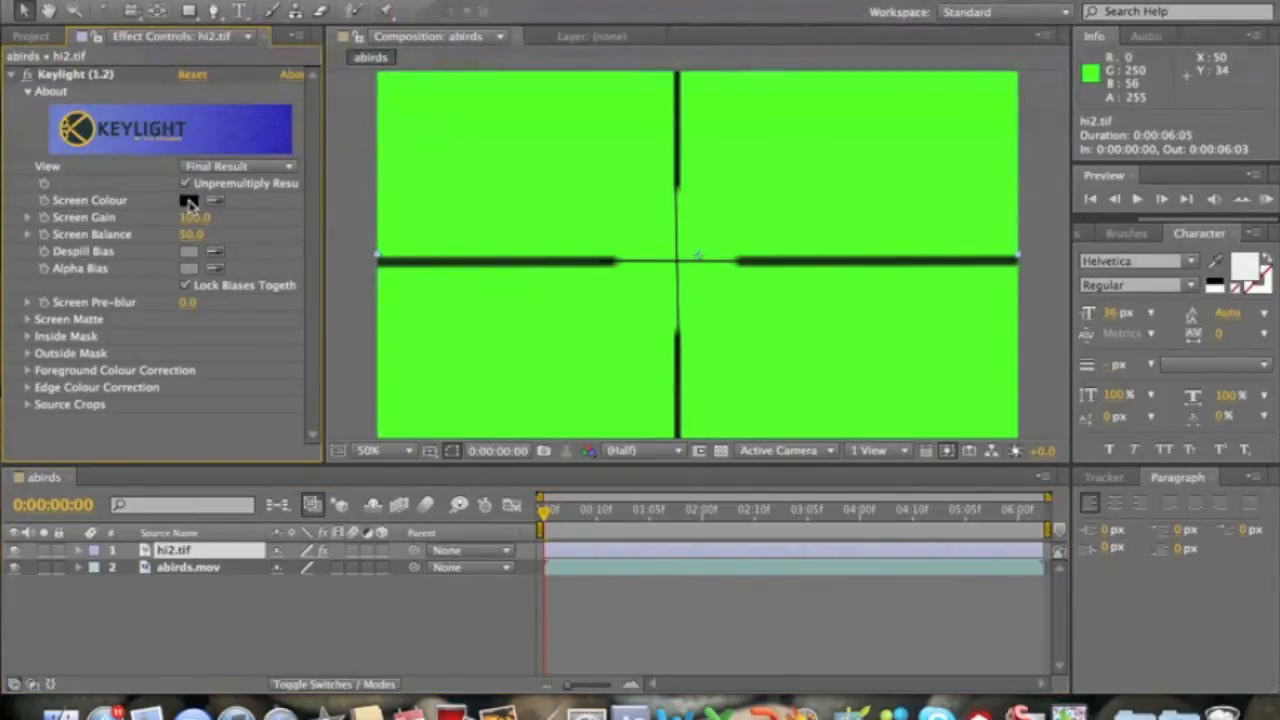
pyautogui.click(190, 200)
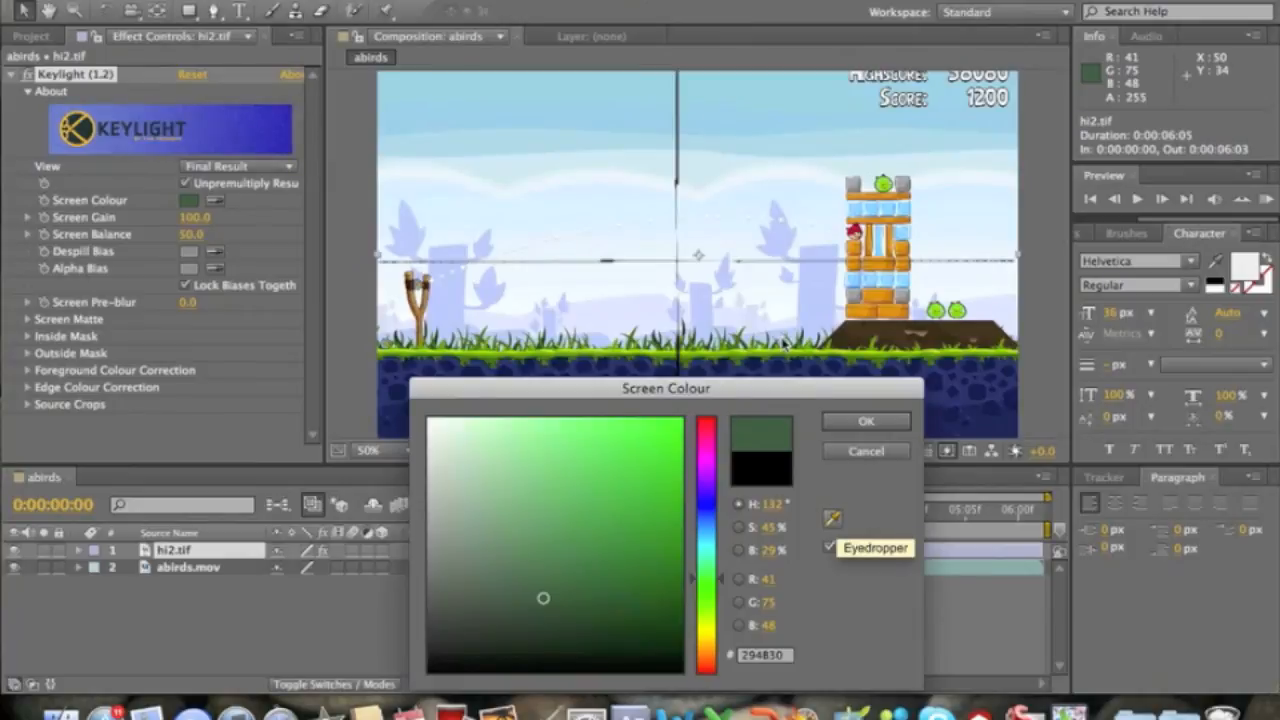
pyautogui.click(521, 532)
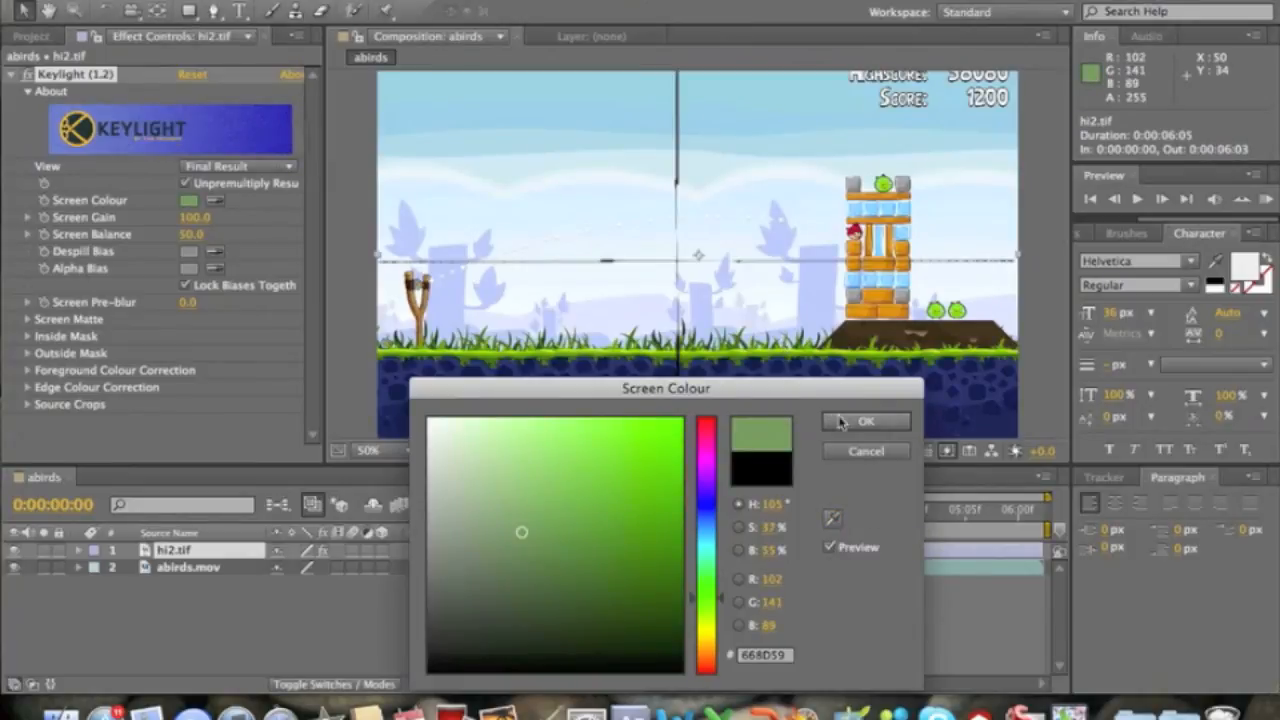
pyautogui.click(864, 421)
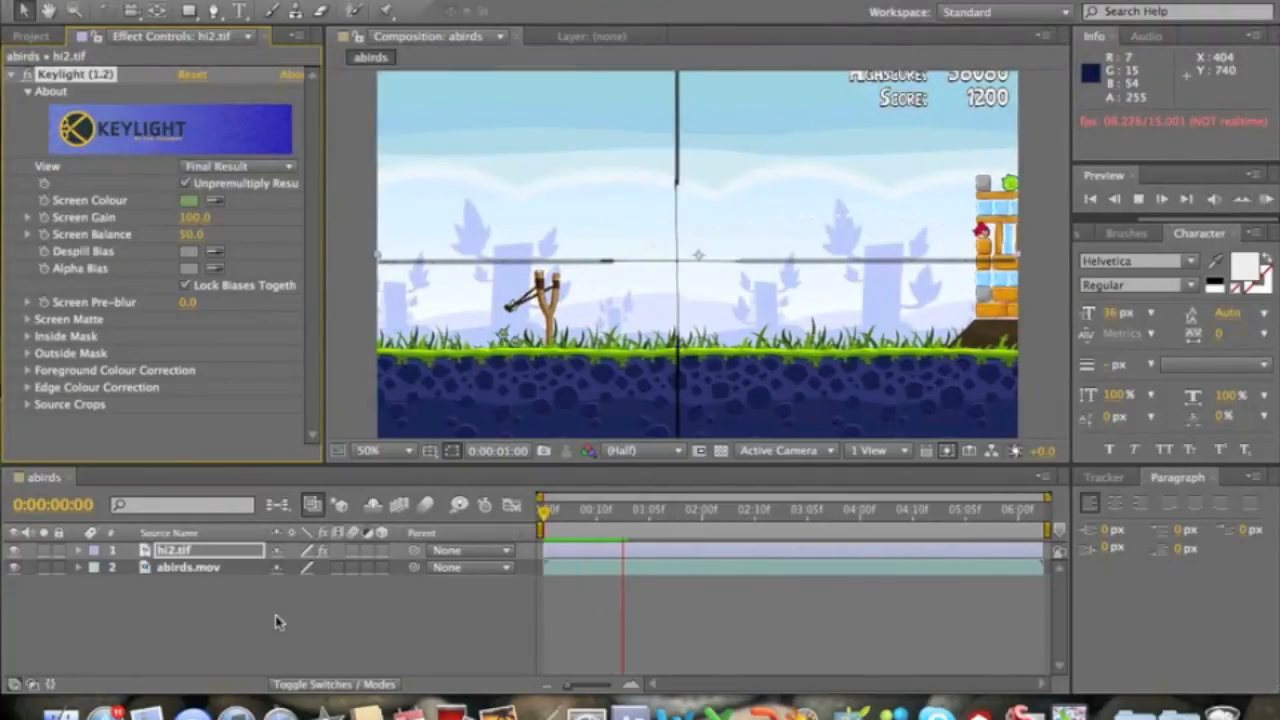
pyautogui.click(1161, 198)
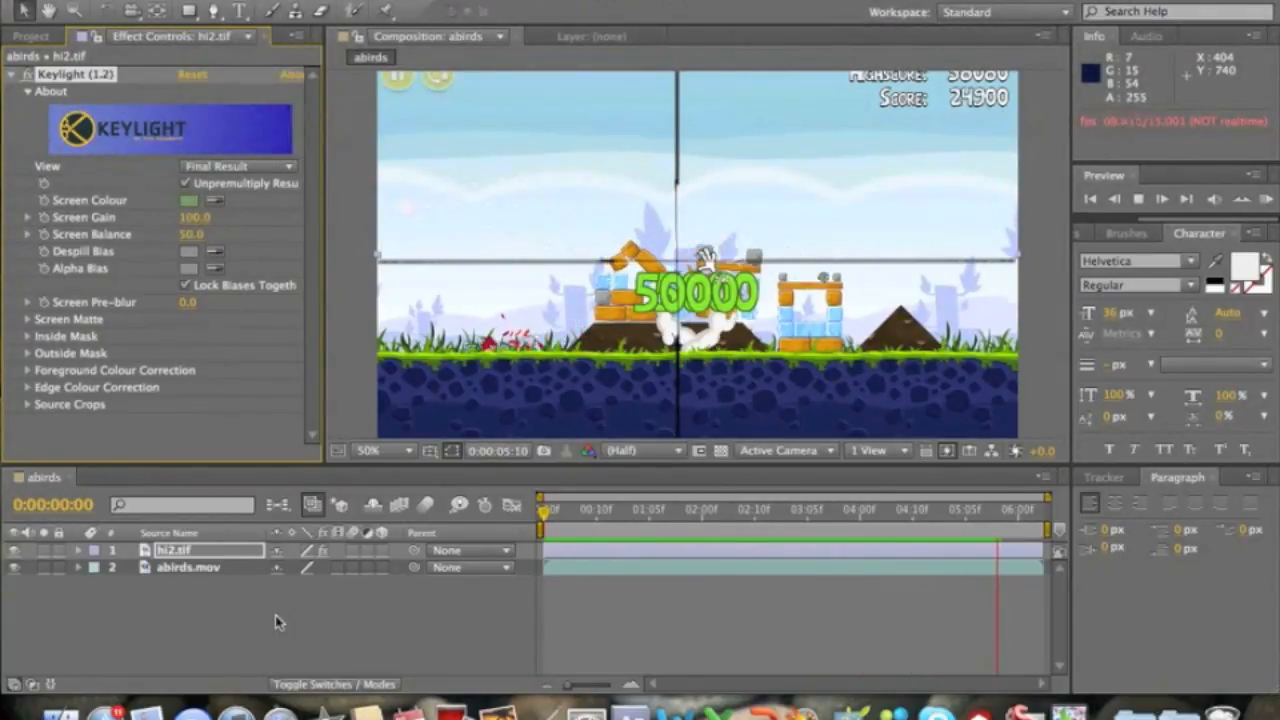
pyautogui.moveTo(1003, 510); pyautogui.dragTo(1047, 510)
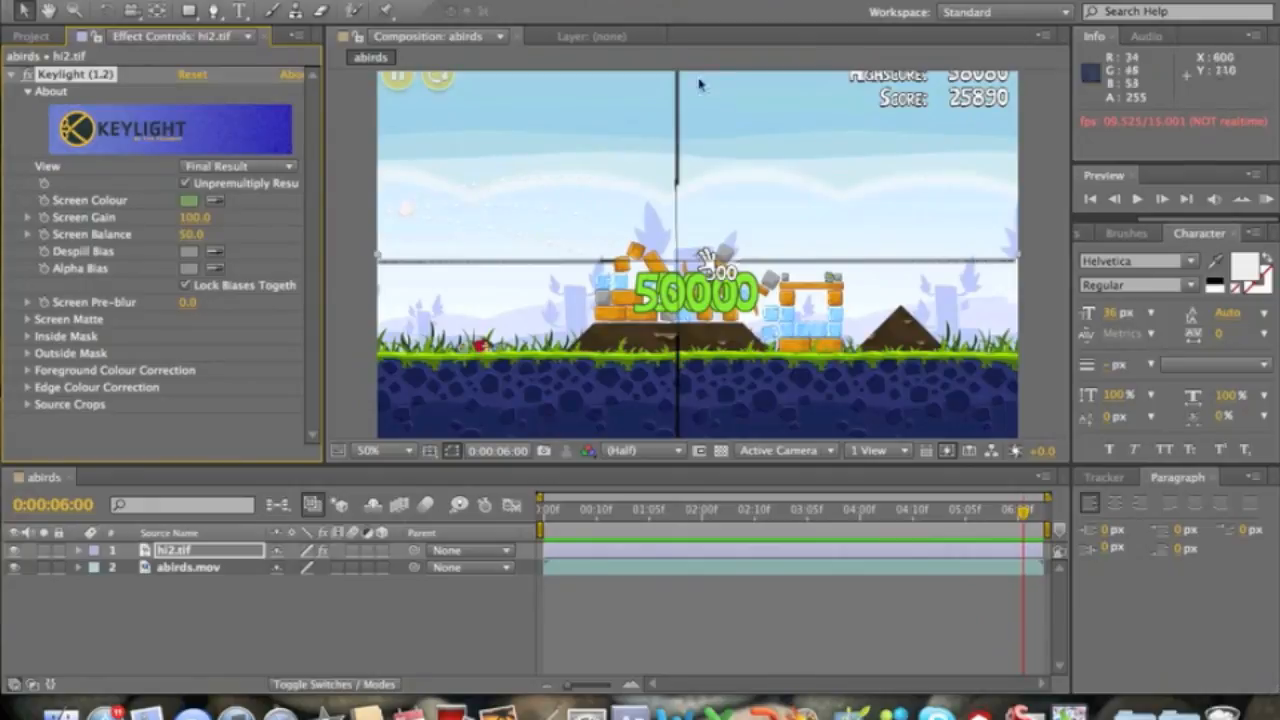
pyautogui.moveTo(700, 85)
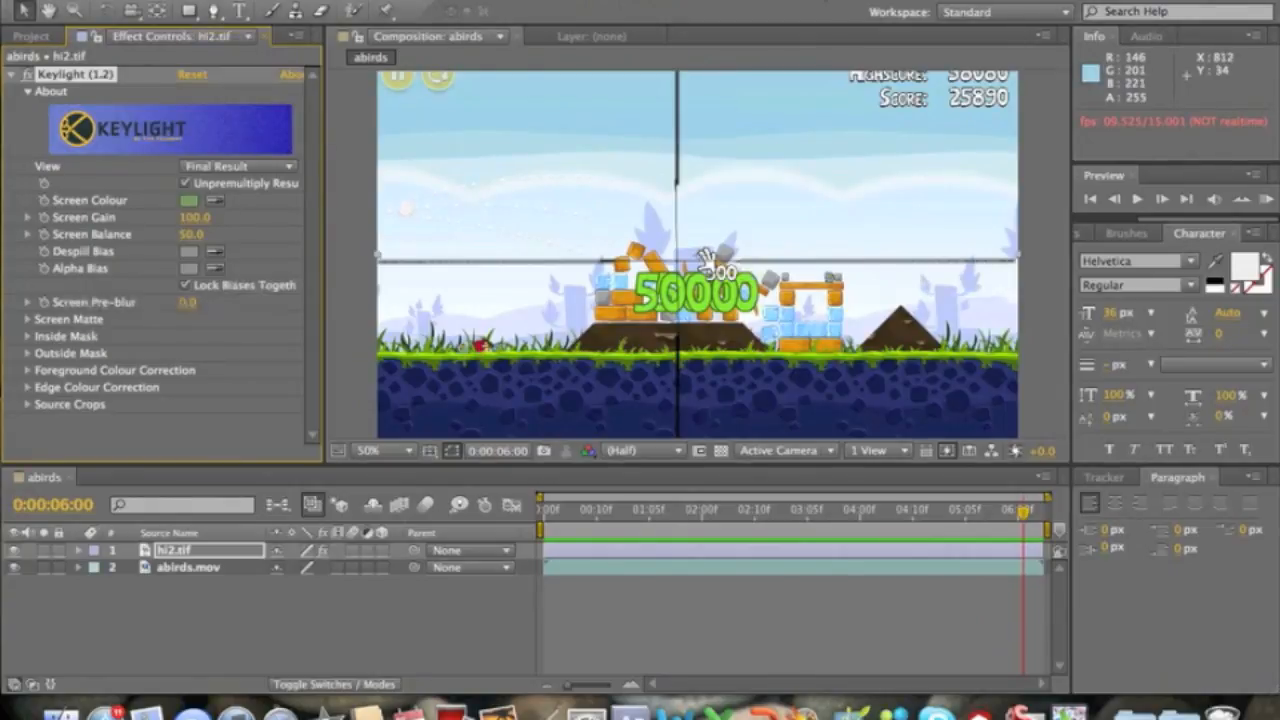